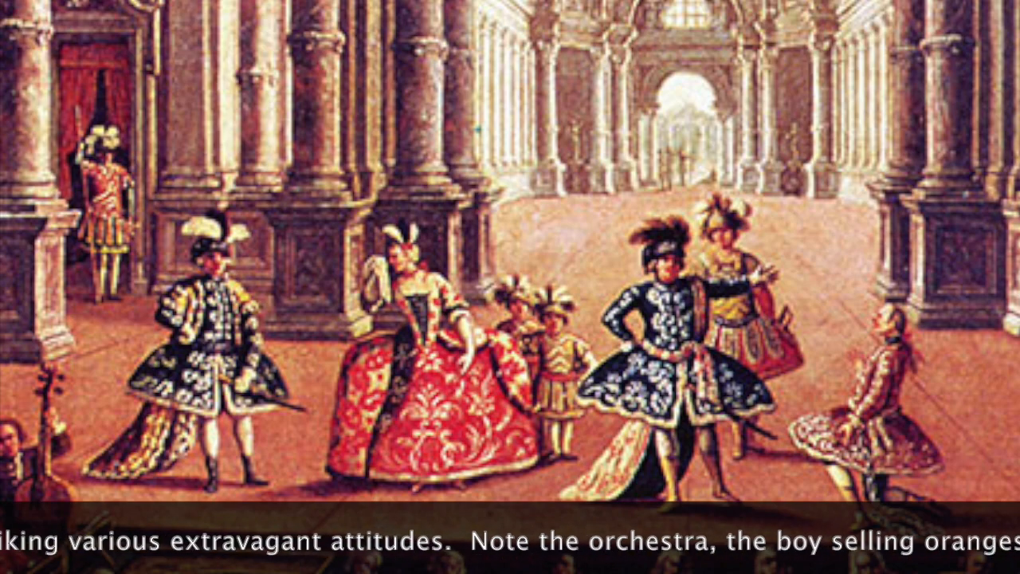
scroll("down", 3)
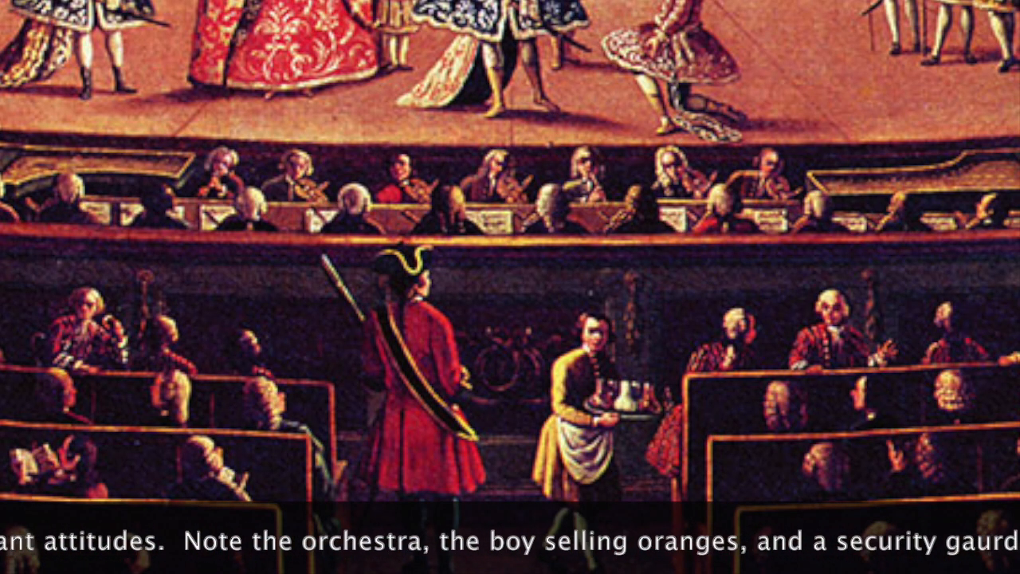